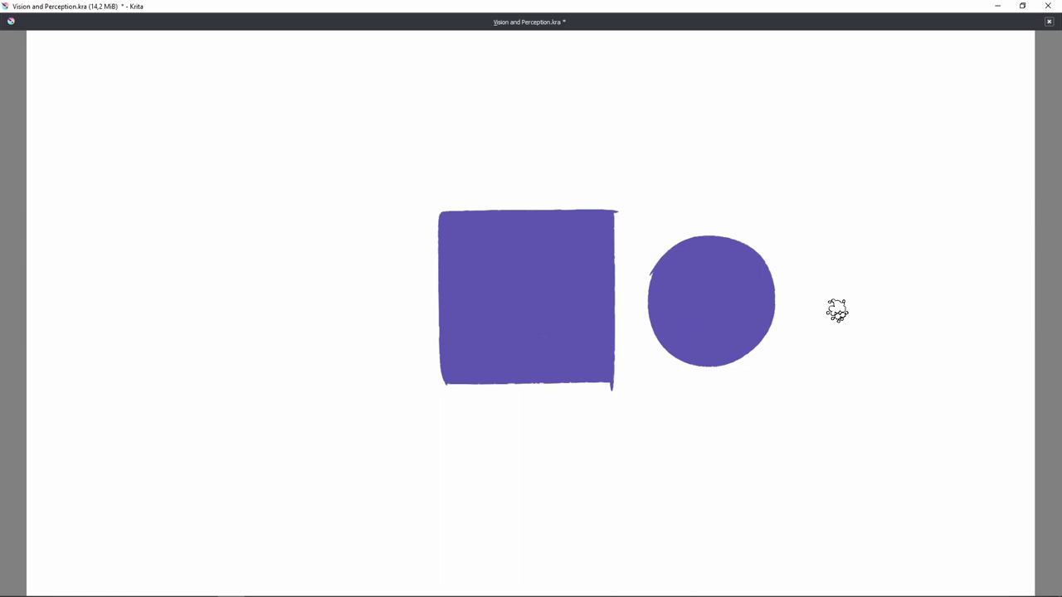
mouse_move(836, 312)
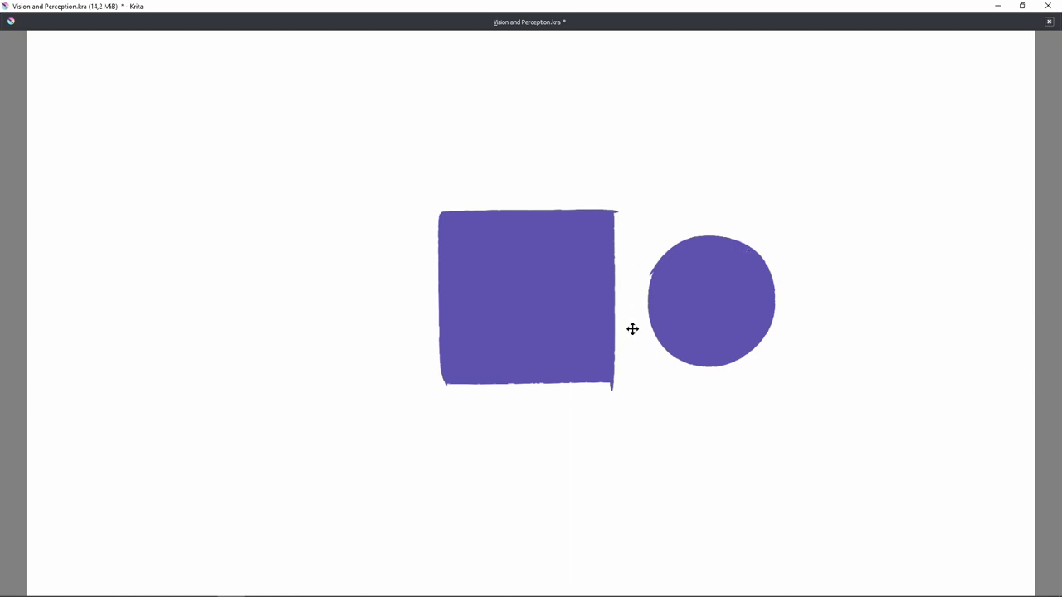
mouse_move(624, 389)
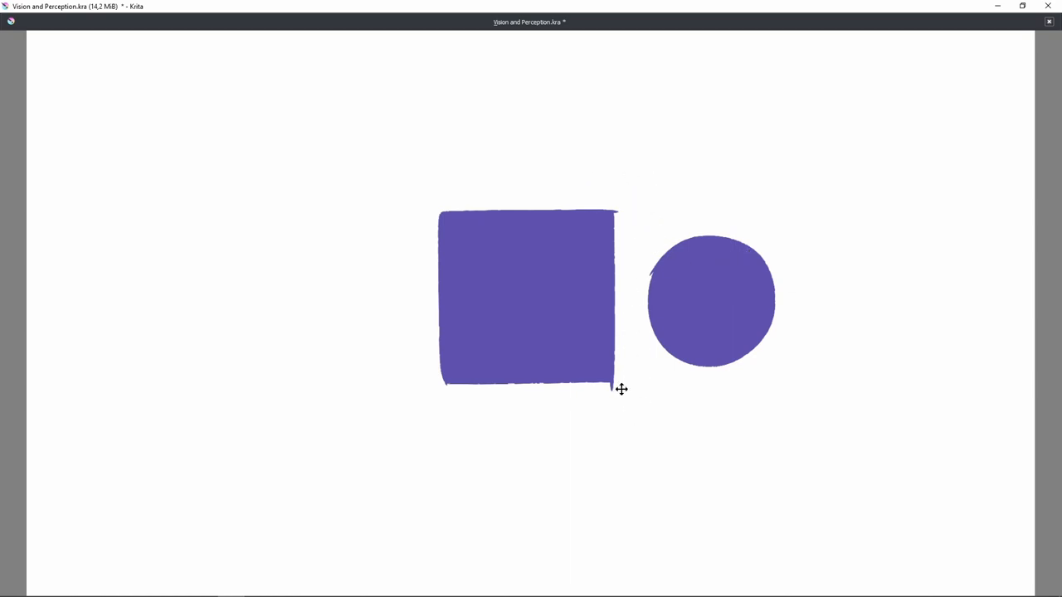
mouse_move(631, 283)
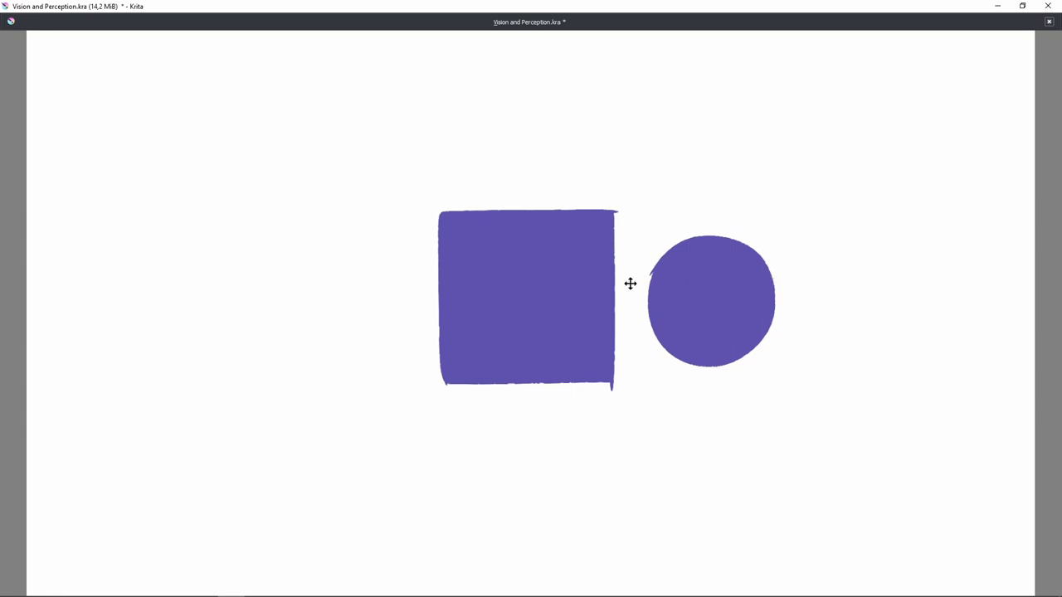
mouse_move(826, 297)
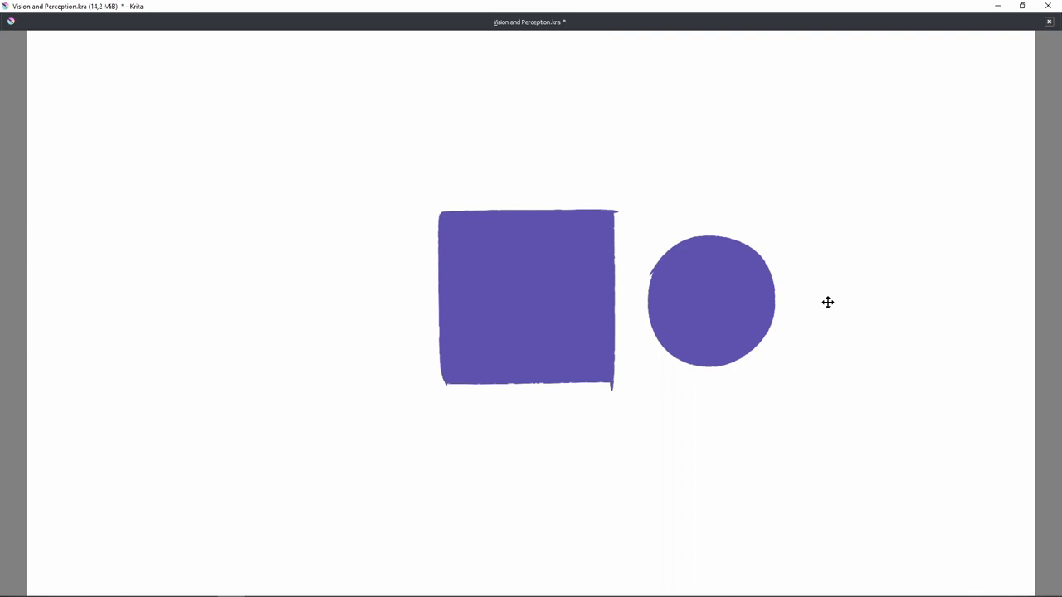
Move the purple circle left to overlap the square's right edge, forming one combined shape
drag(710, 300, 613, 299)
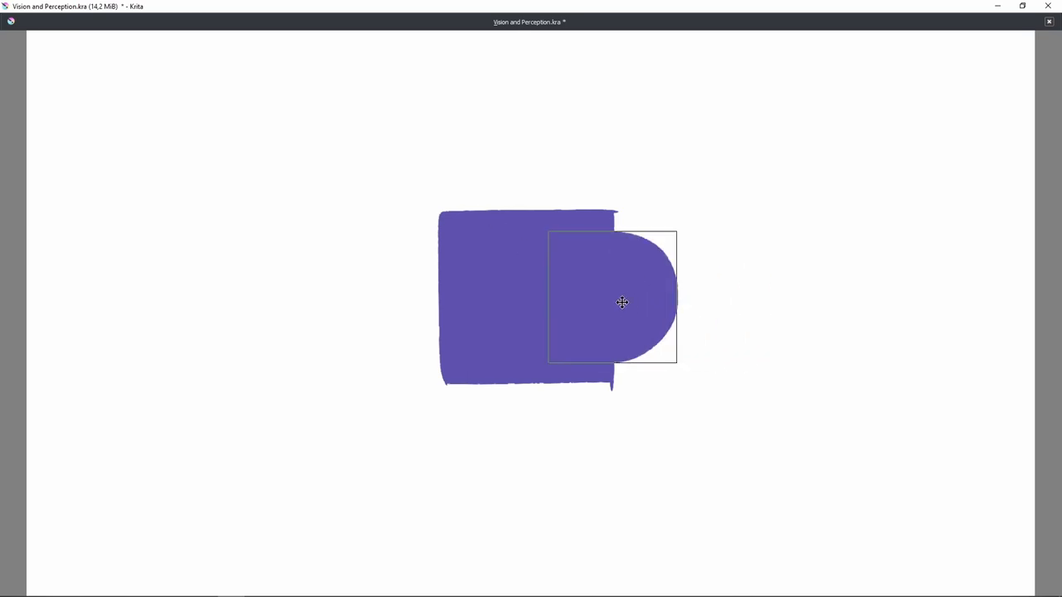
drag(622, 302, 622, 310)
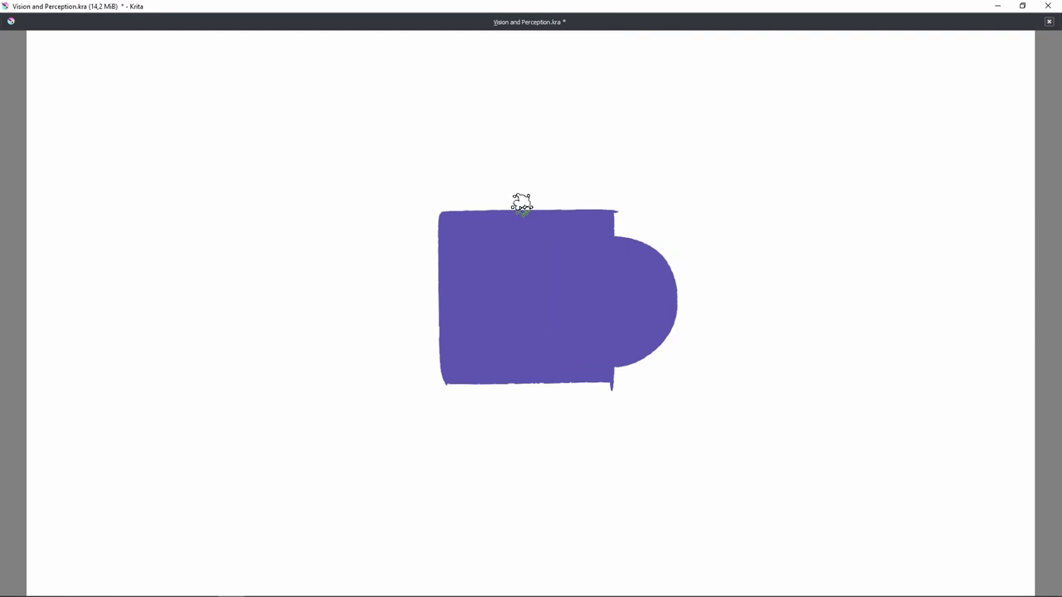
mouse_move(759, 291)
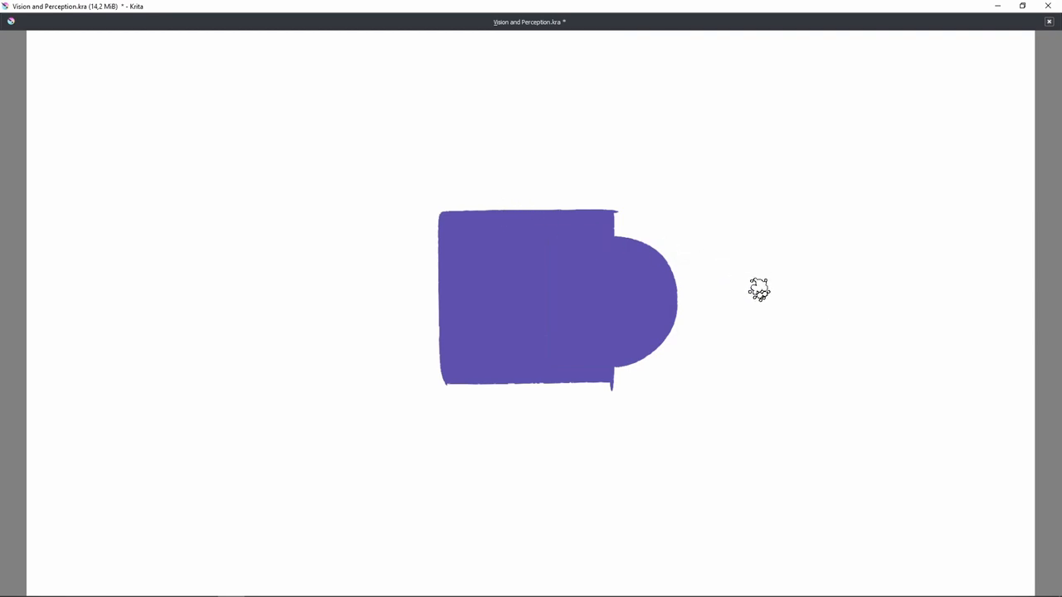
mouse_move(500, 146)
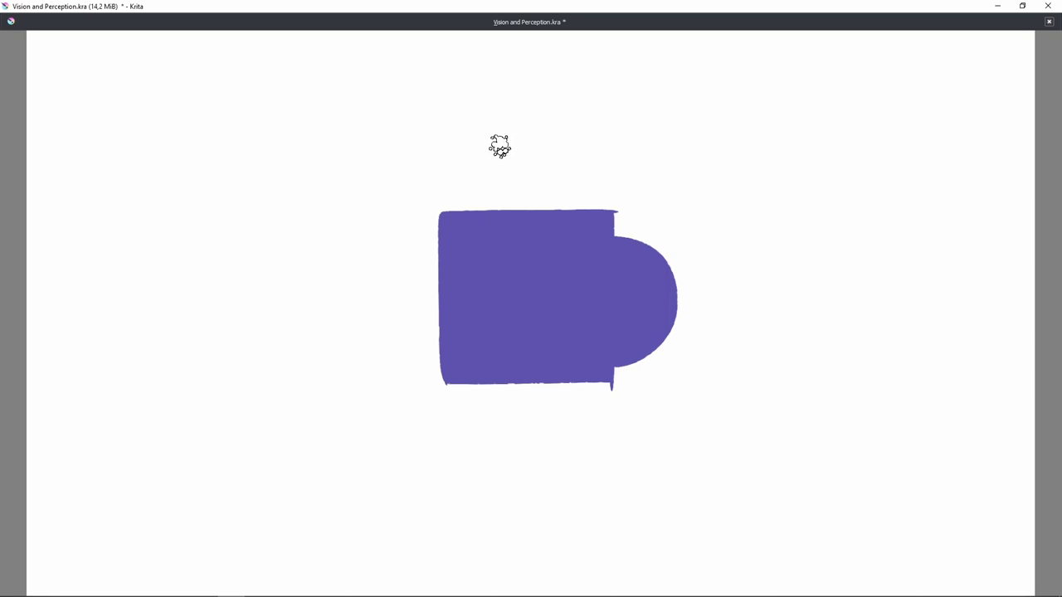
mouse_move(505, 406)
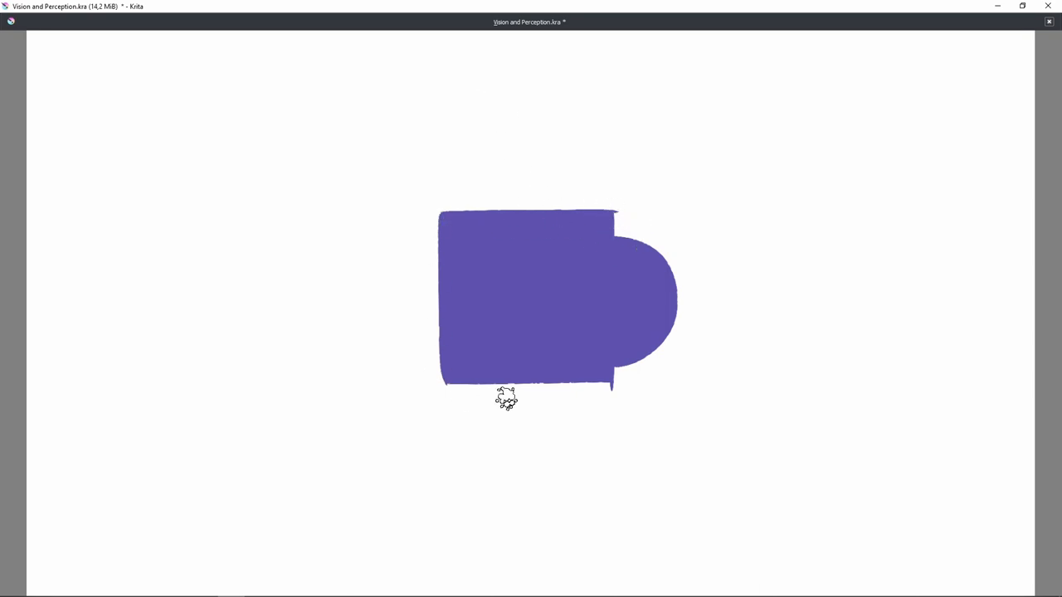
mouse_move(753, 259)
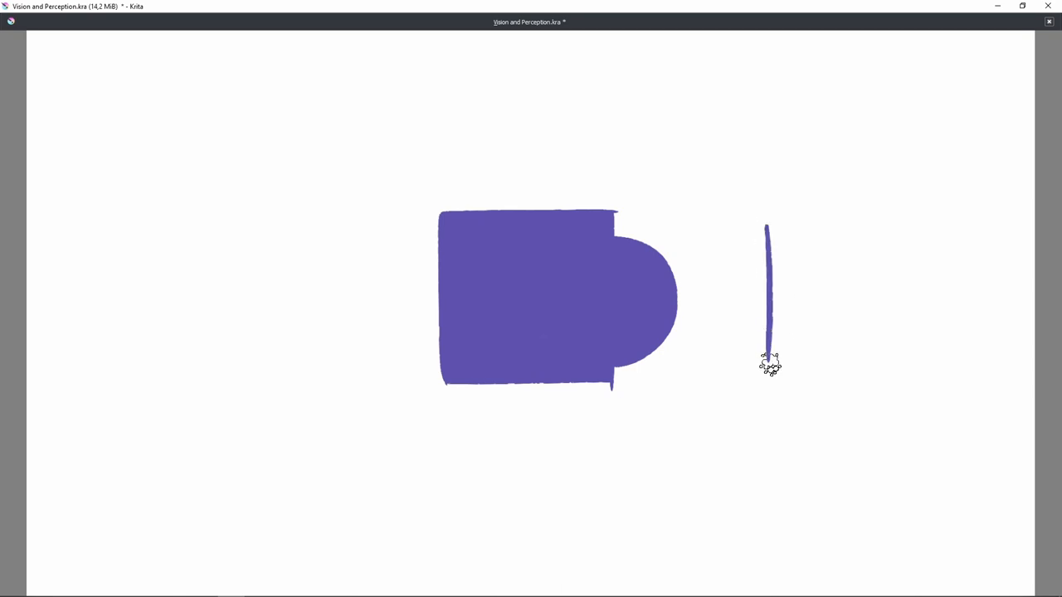
Sketch an unfilled purple outline of the square-and-circle shape on the empty canvas right
drag(767, 361, 871, 362)
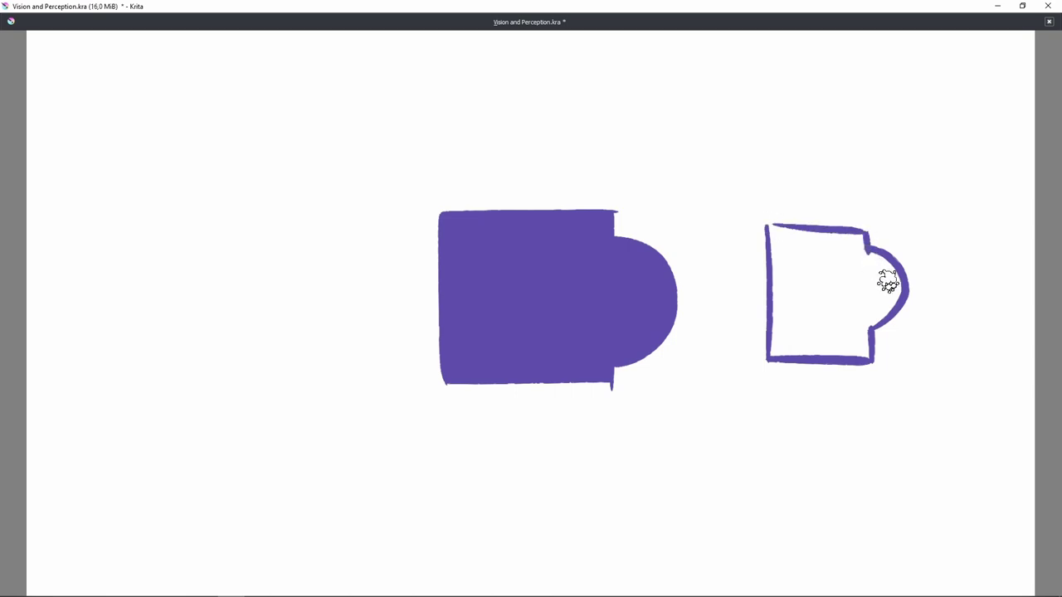
key(Tab)
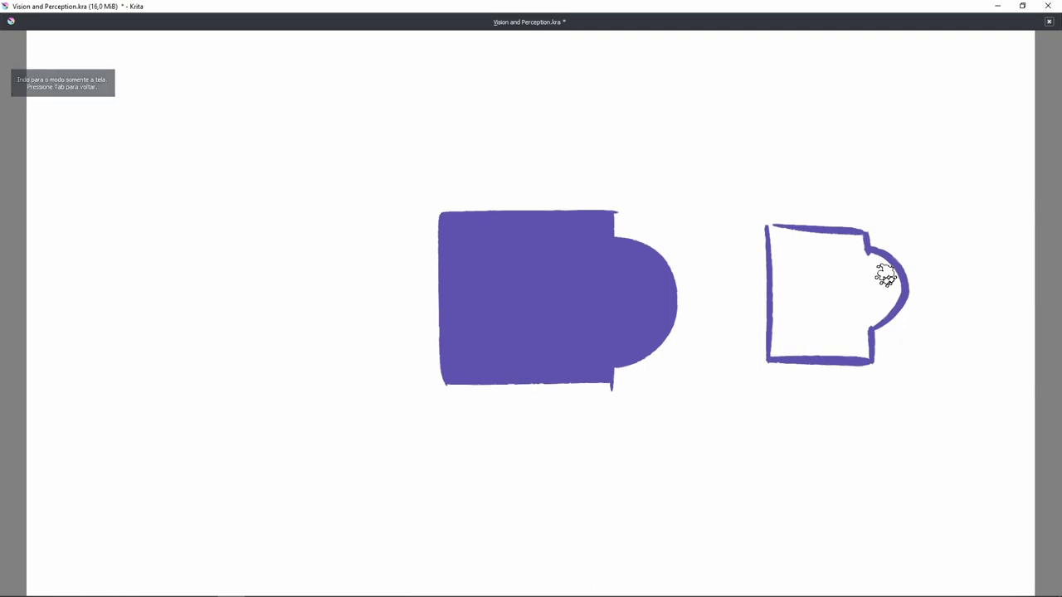
Sketch the cube's outer silhouette and lower edges on the canvas left
key(Tab)
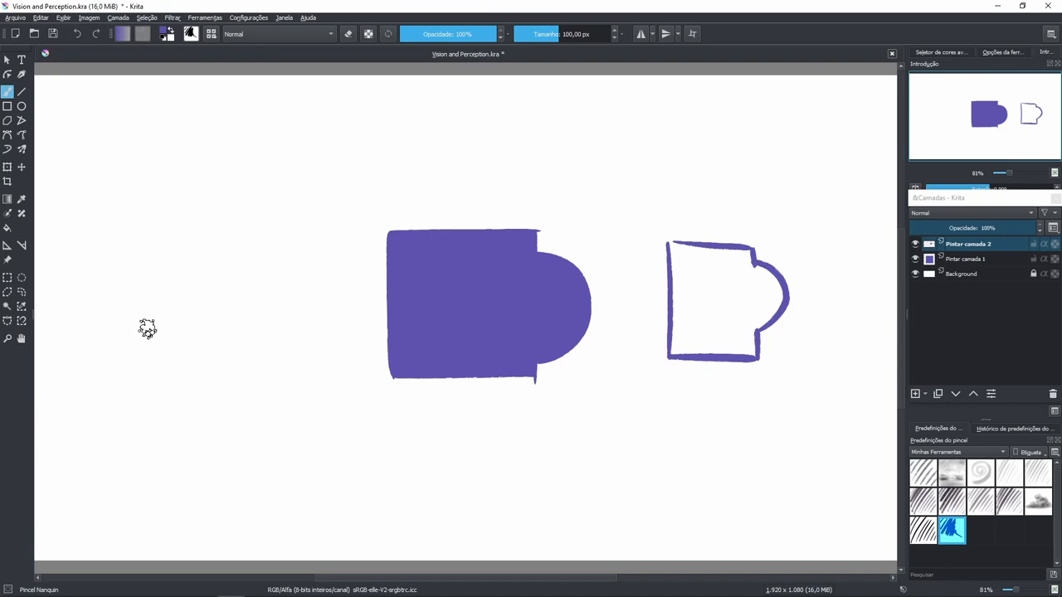
drag(134, 279, 148, 344)
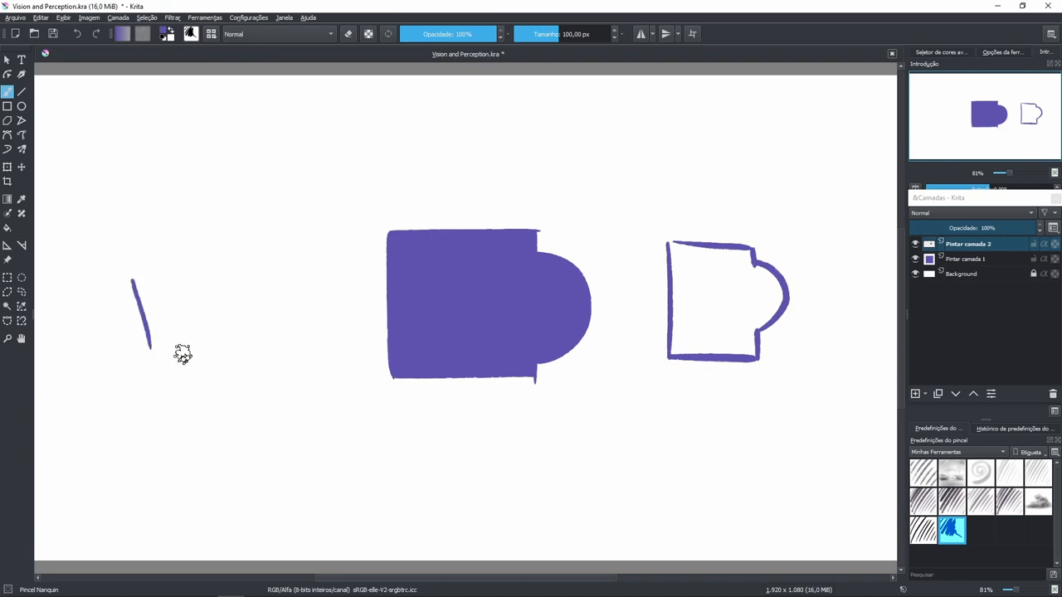
drag(149, 344, 199, 368)
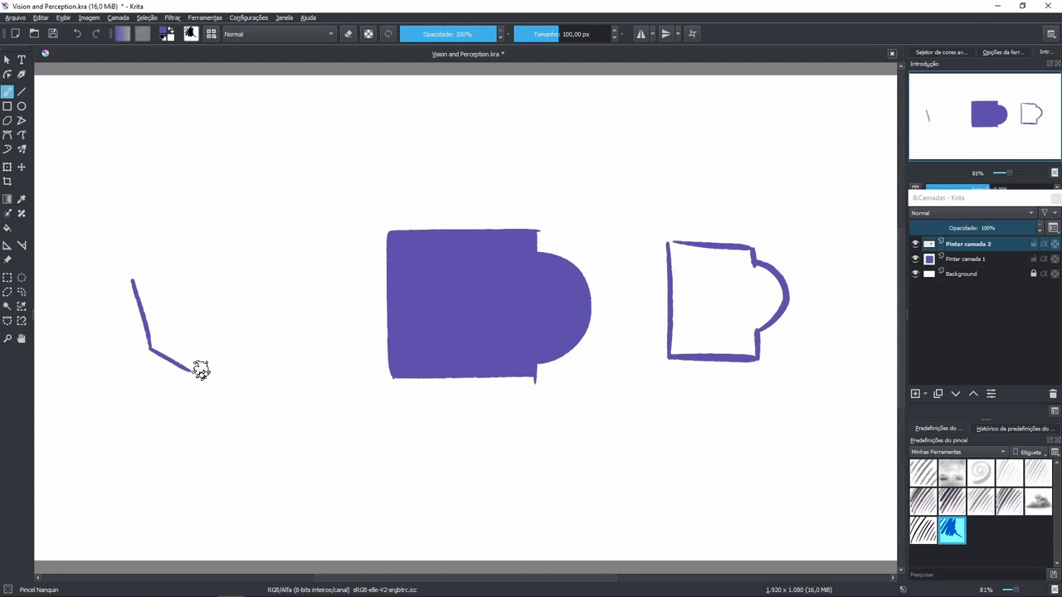
drag(190, 369, 229, 339)
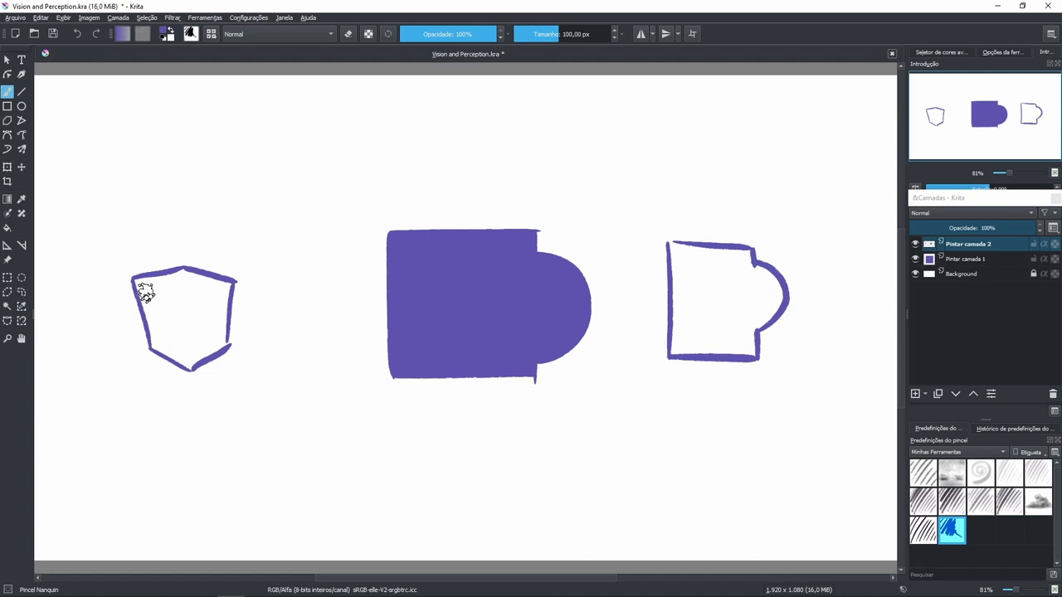
Add the cube's inner edges and top face lines to complete the outline
drag(149, 282, 169, 349)
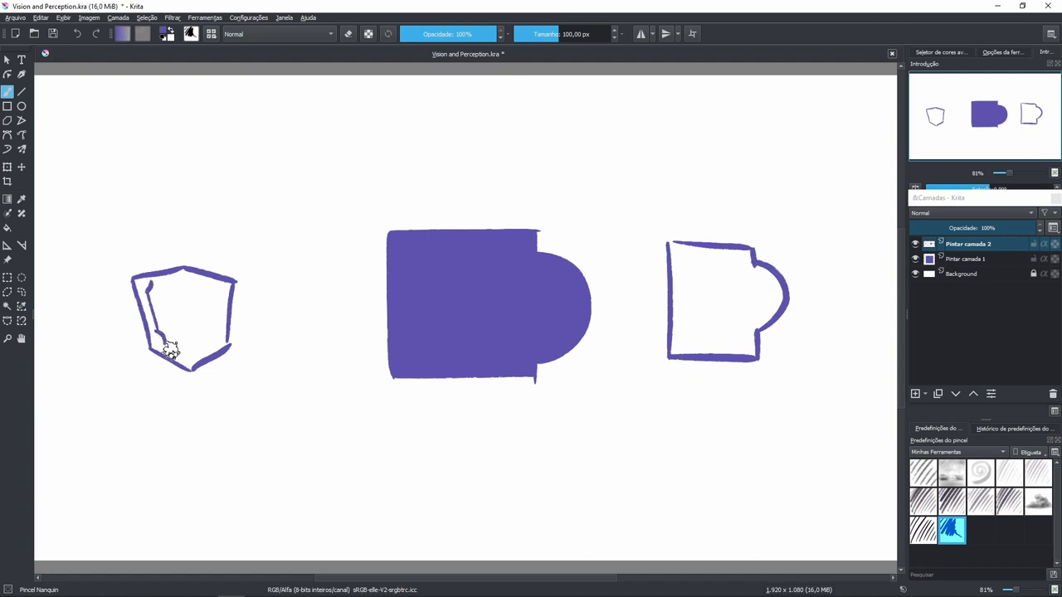
drag(163, 349, 212, 340)
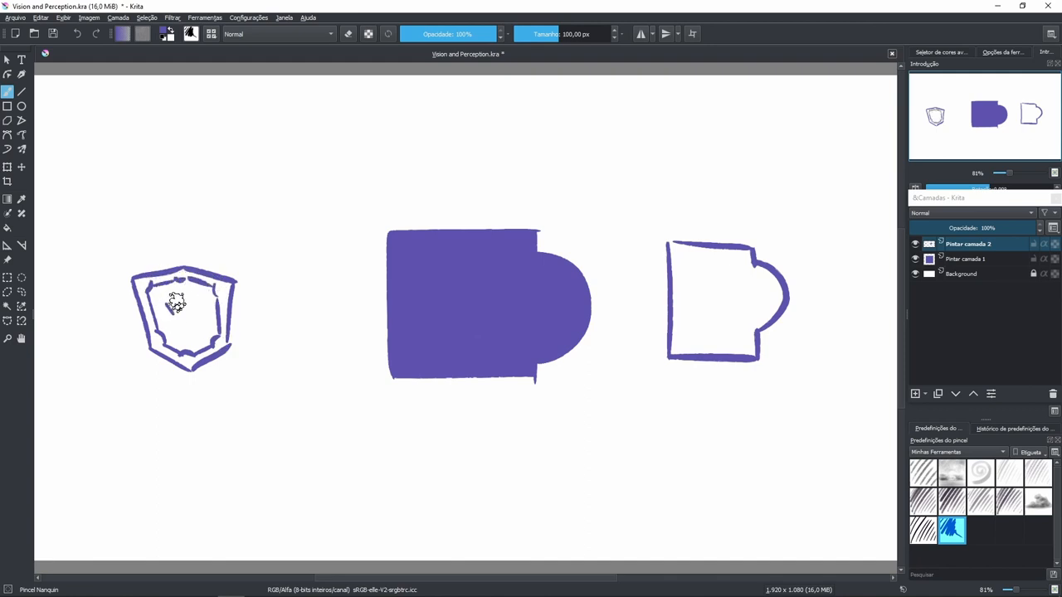
drag(179, 302, 202, 316)
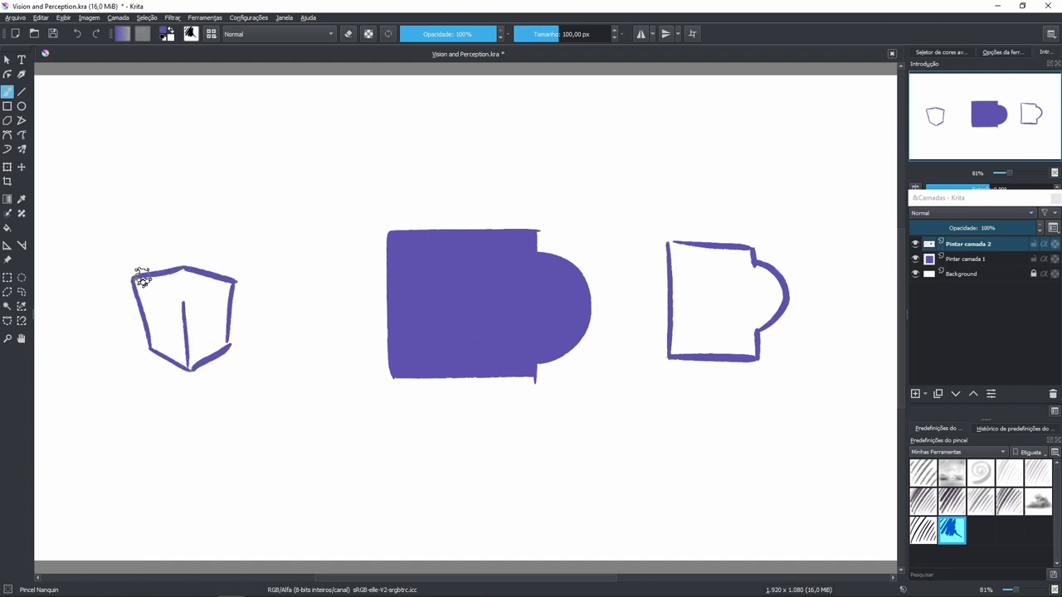
drag(146, 279, 236, 285)
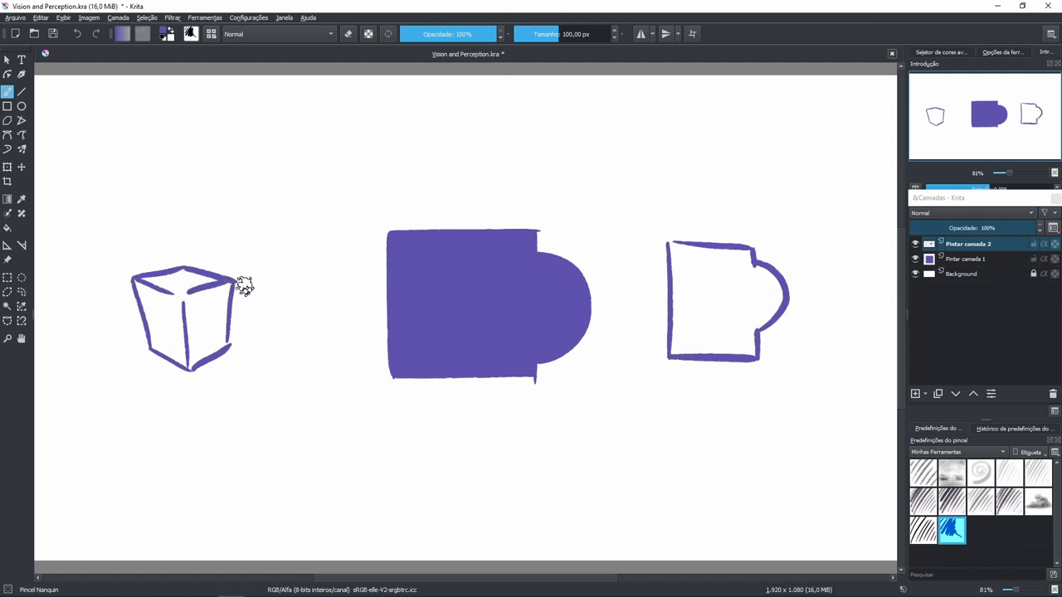
mouse_move(262, 316)
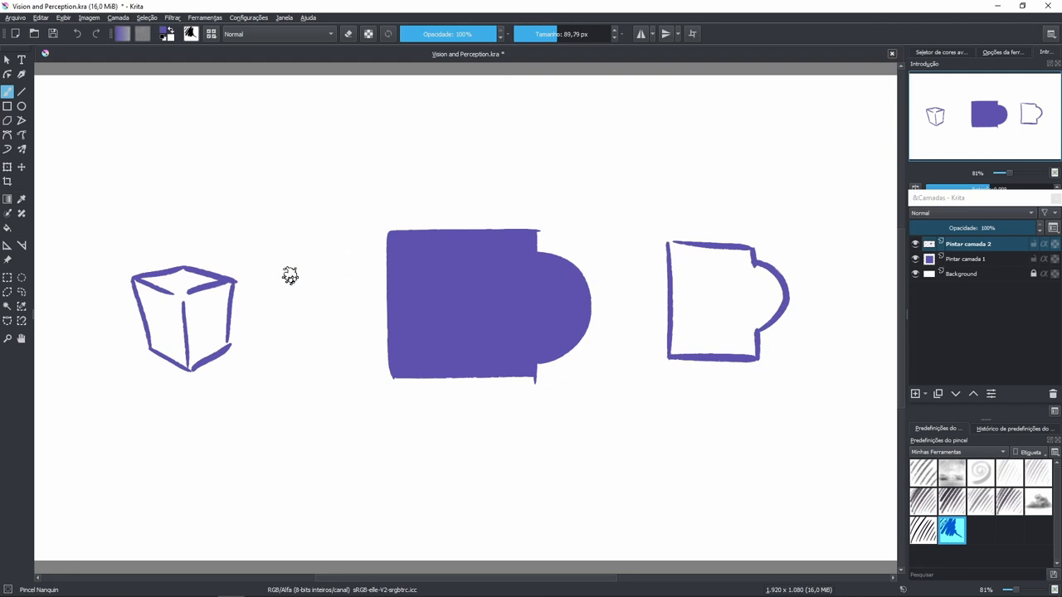
mouse_move(284, 262)
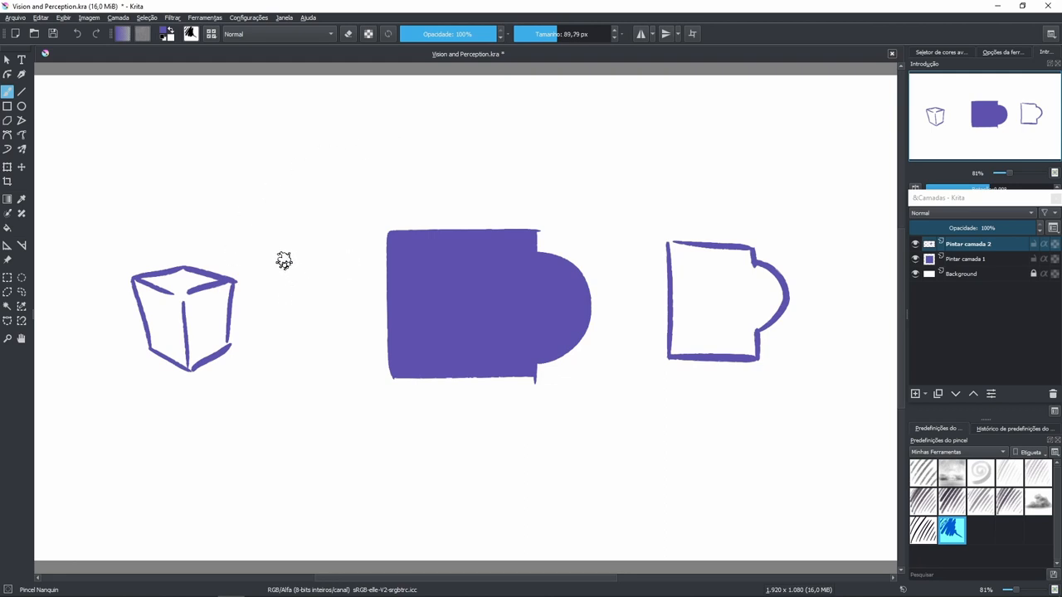
mouse_move(256, 252)
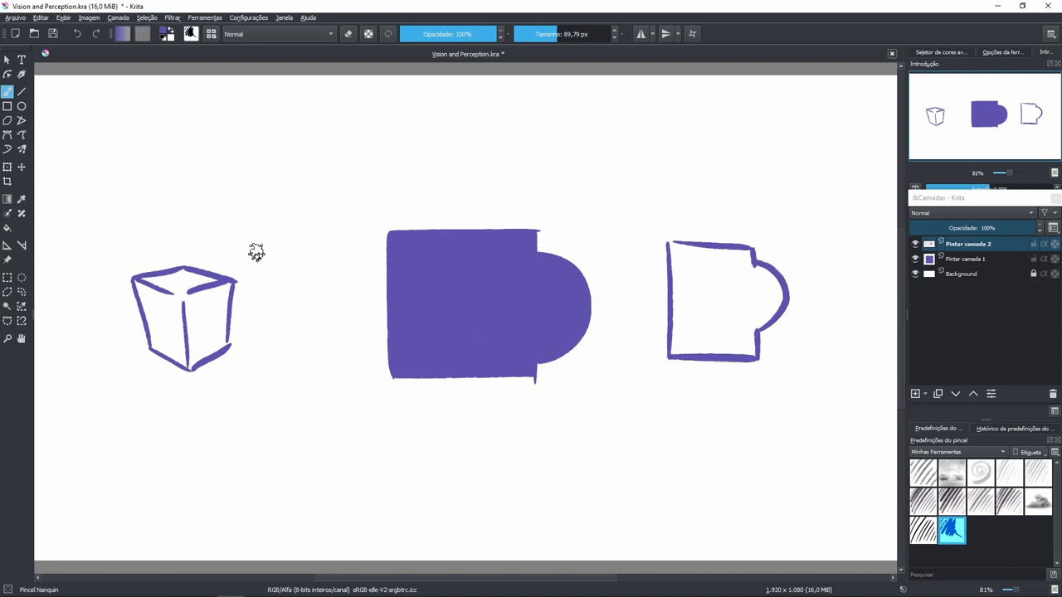
Sketch a small lamp with arrow above the cube and thicken the cube's left edges
drag(262, 233, 274, 262)
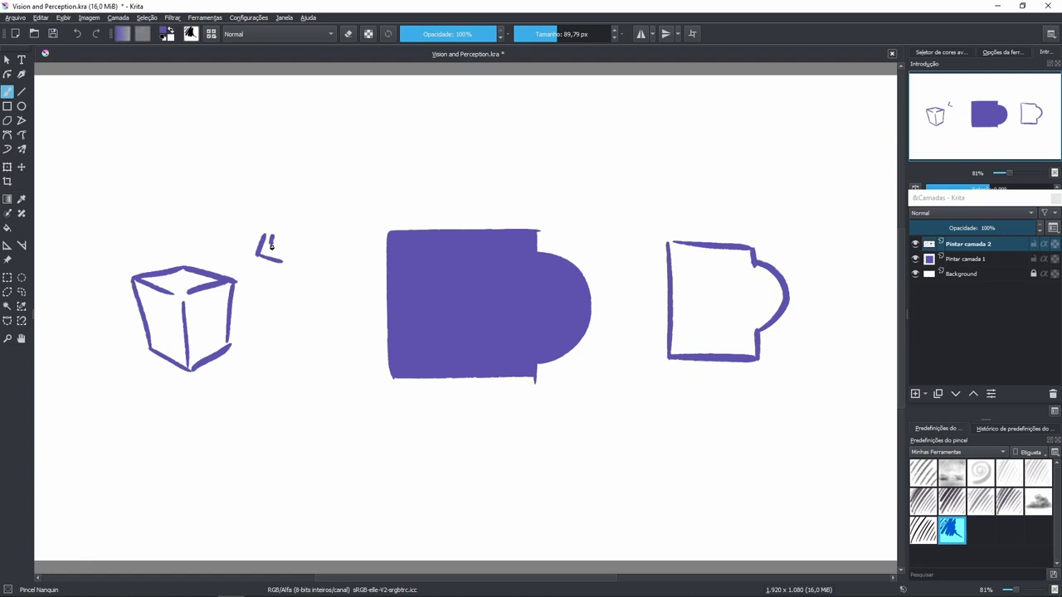
drag(266, 249, 295, 236)
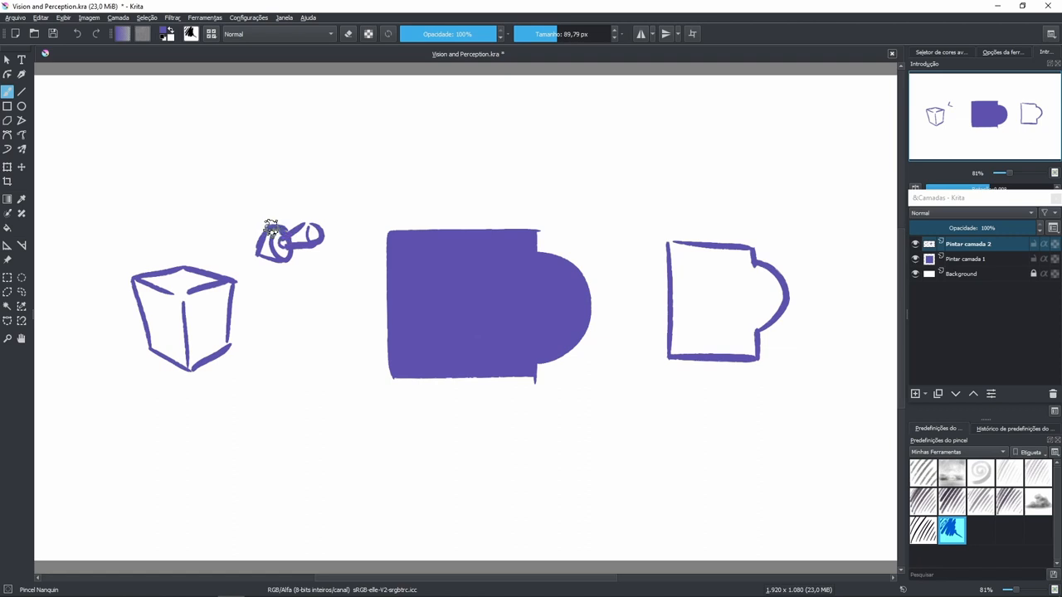
drag(282, 236, 299, 249)
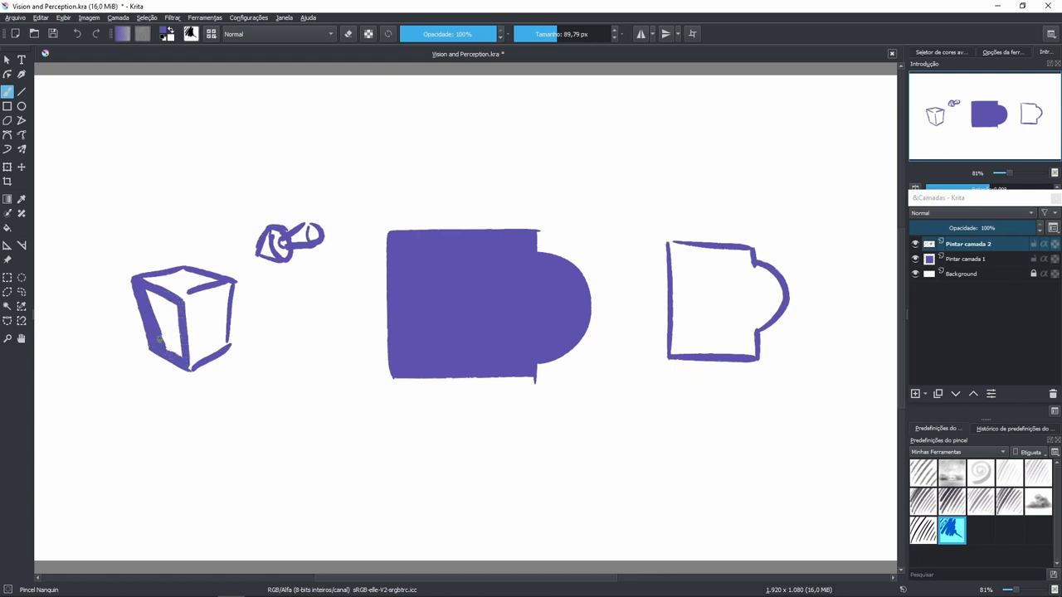
Fill the cube's left face solid, hatch its right face and draw a cast shadow to the left
click(179, 333)
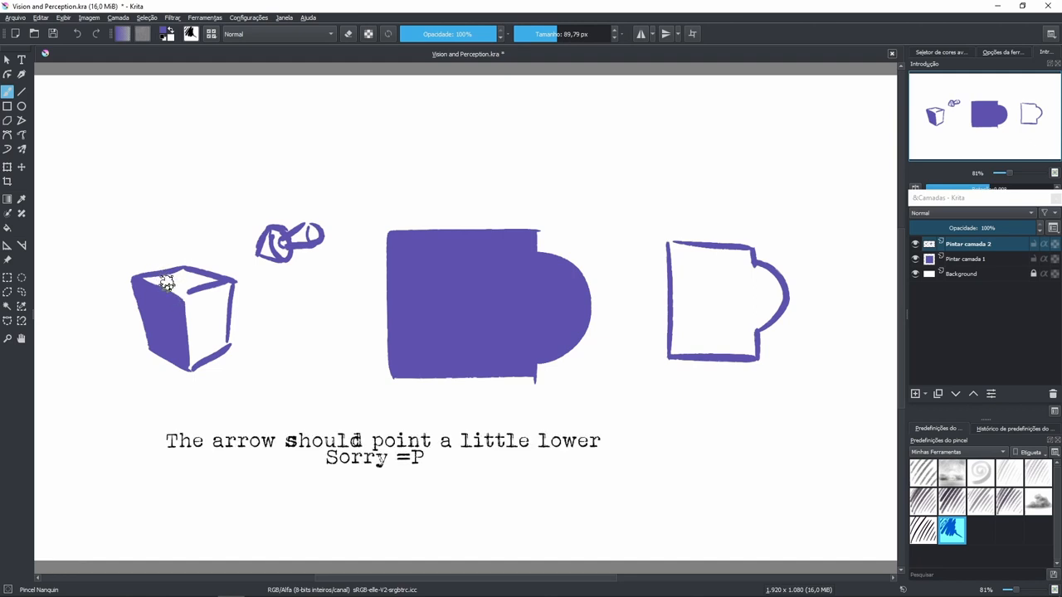
drag(289, 242, 361, 425)
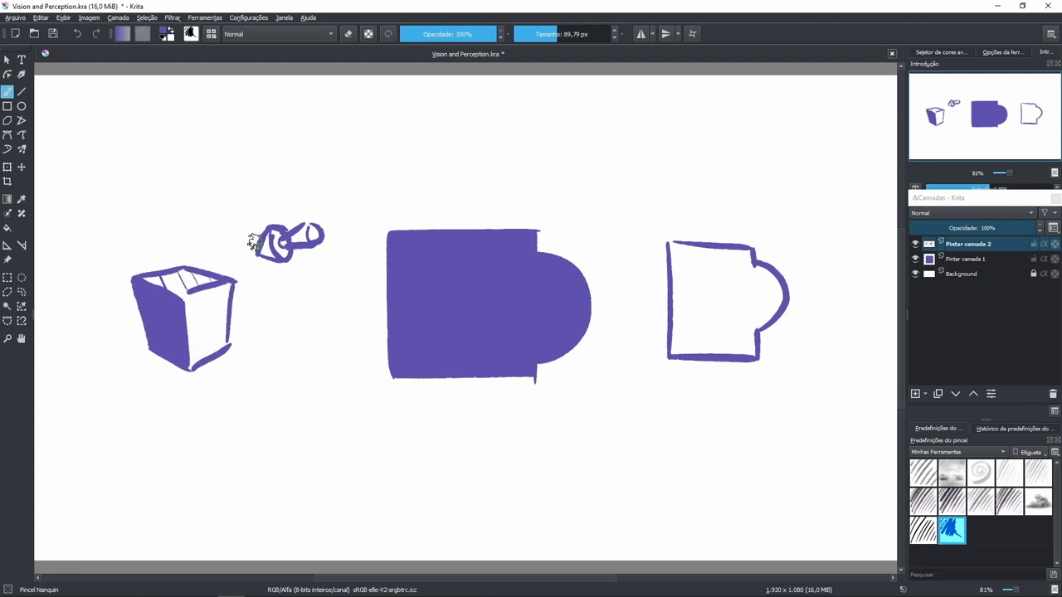
mouse_move(259, 305)
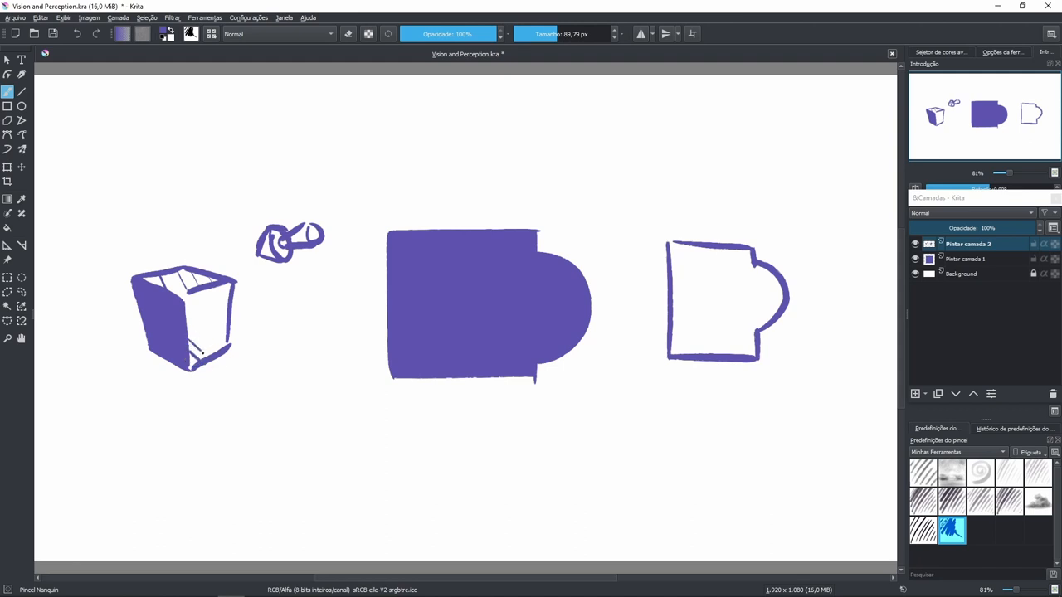
drag(166, 290, 208, 357)
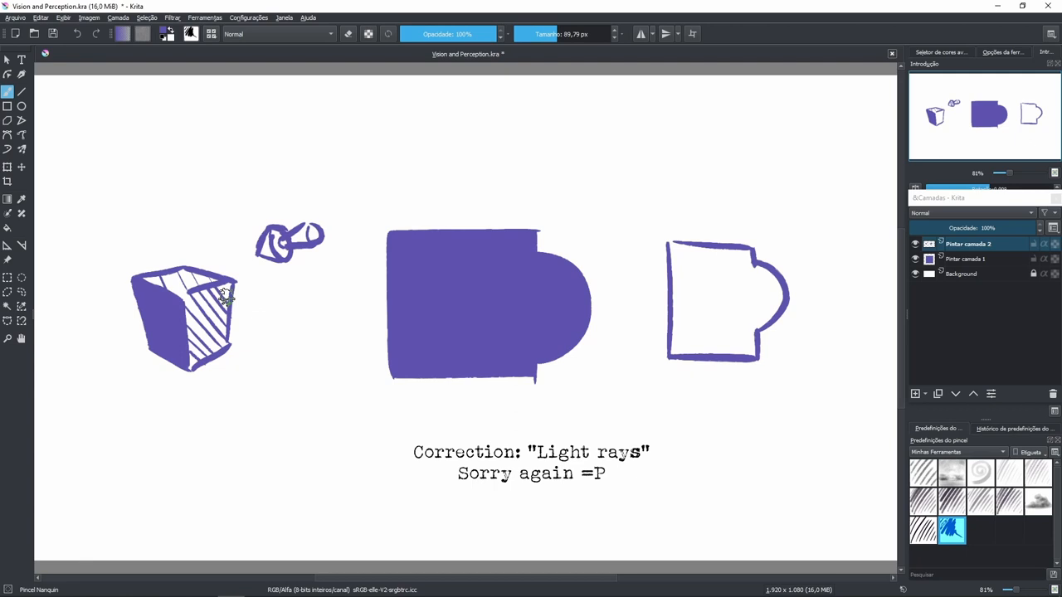
mouse_move(335, 325)
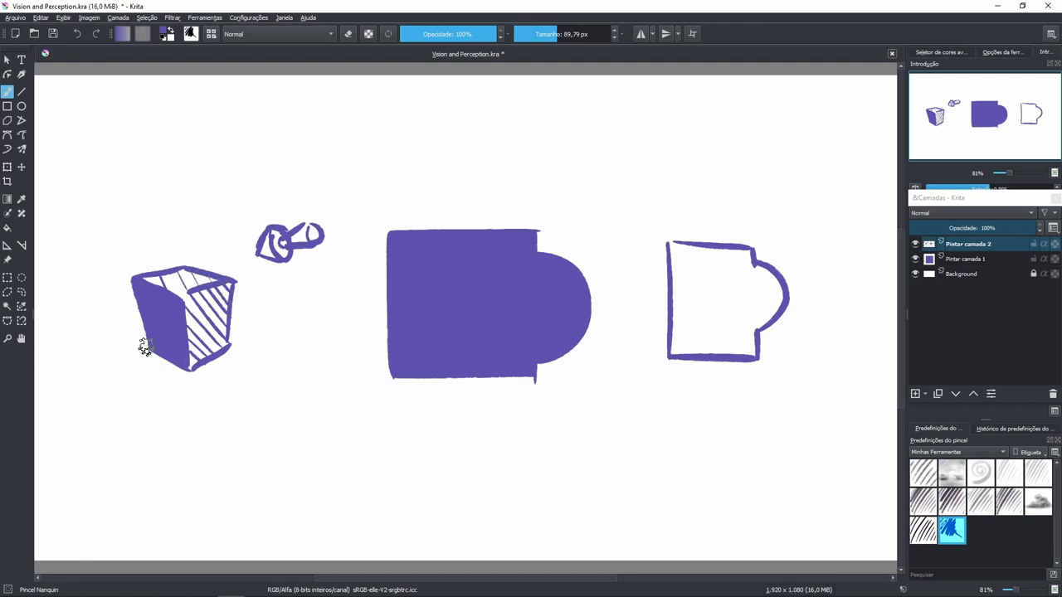
drag(125, 324, 186, 378)
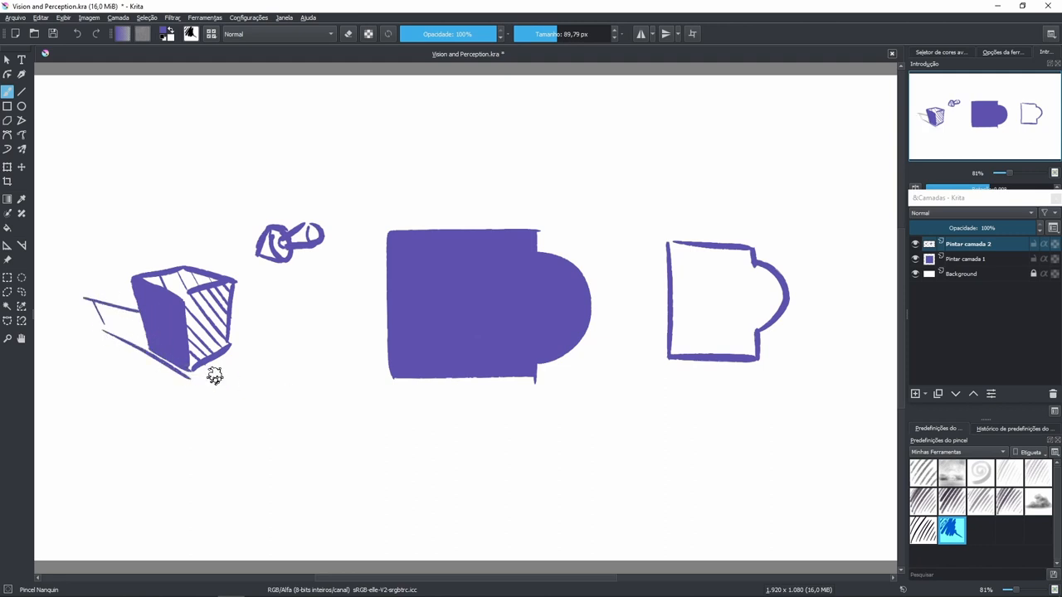
mouse_move(306, 339)
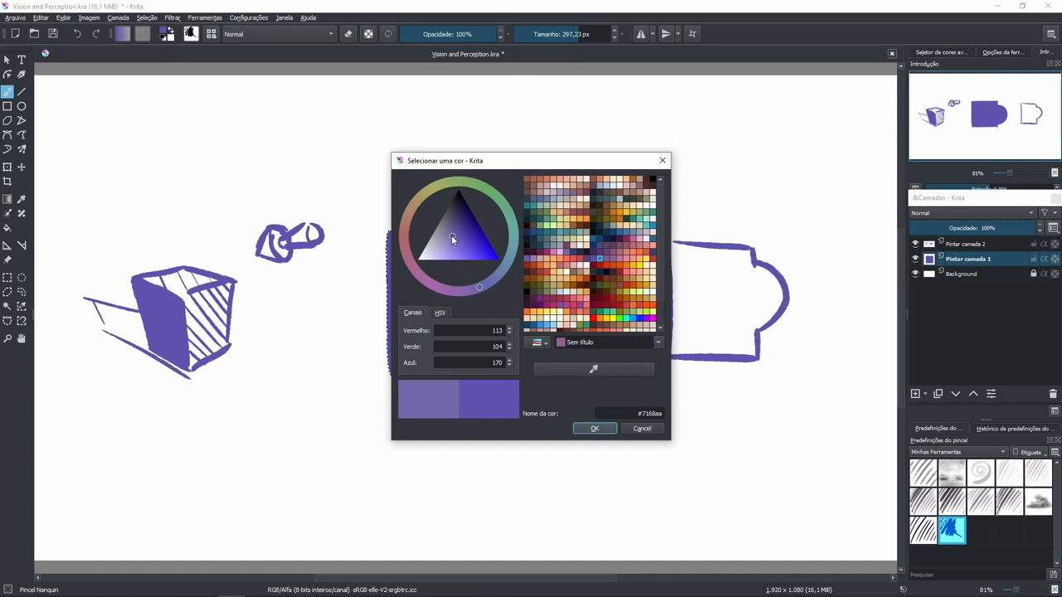
Choose a lighter purple in the colour selector for the square behind the circle
click(448, 239)
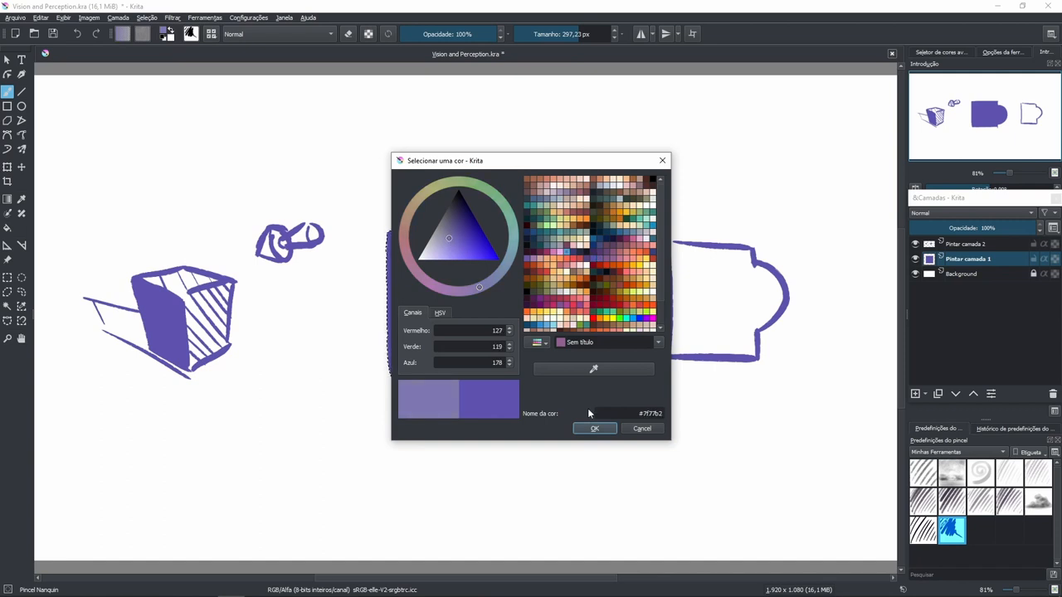
click(594, 428)
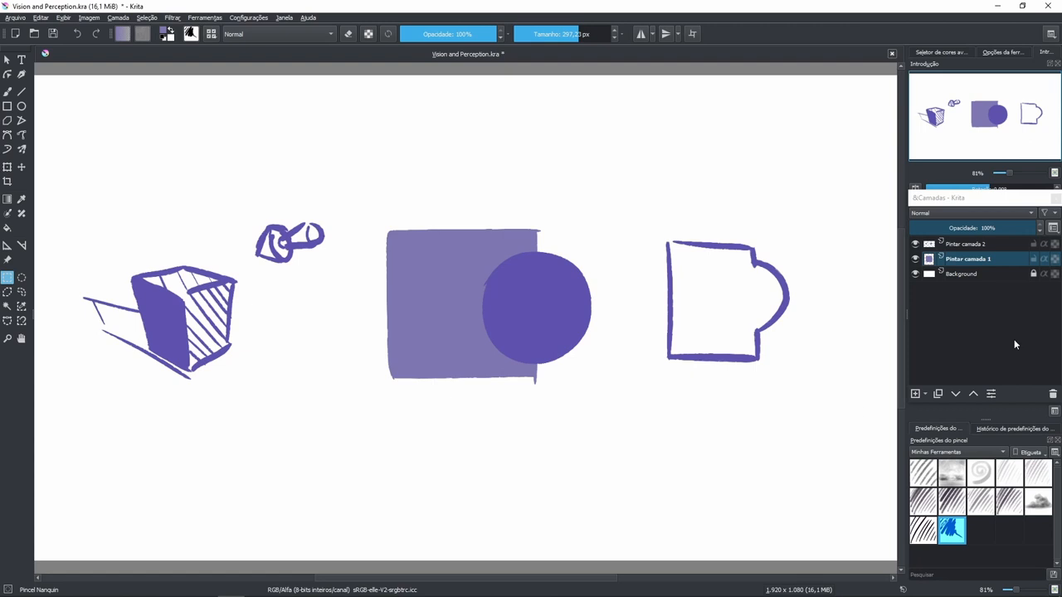
mouse_move(846, 403)
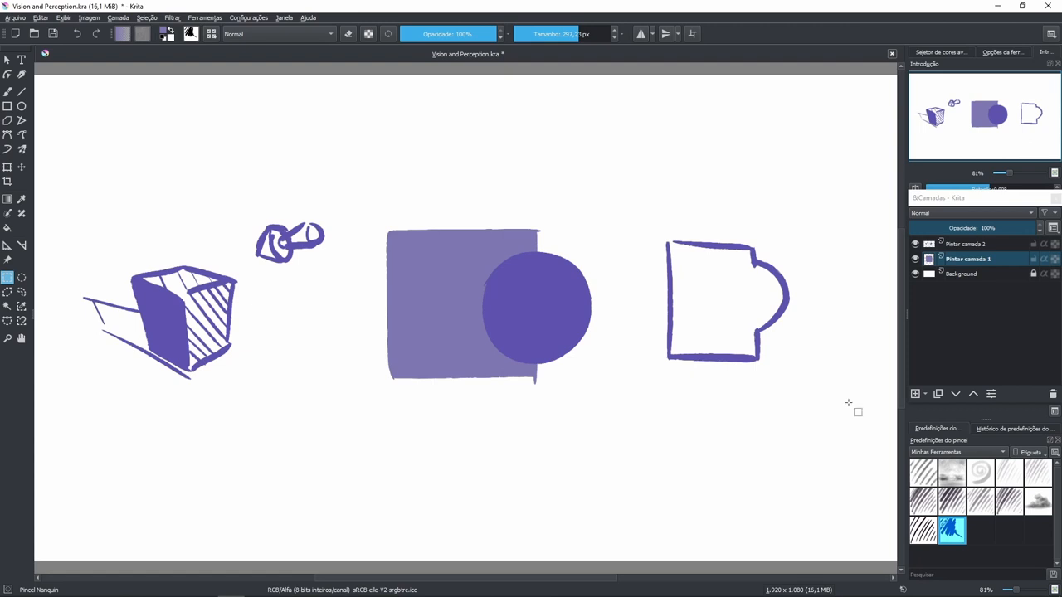
mouse_move(16, 446)
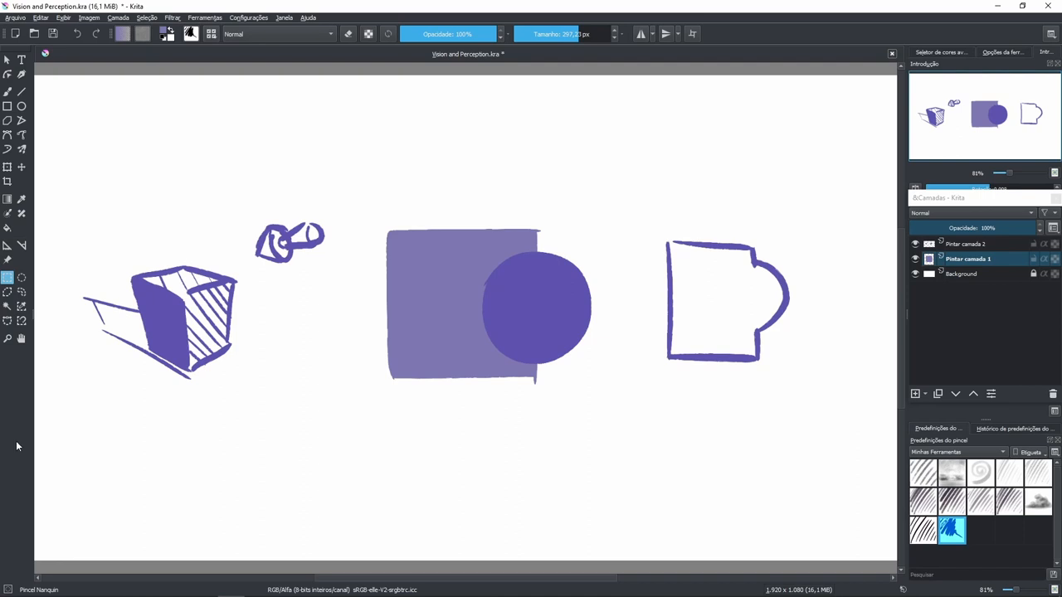